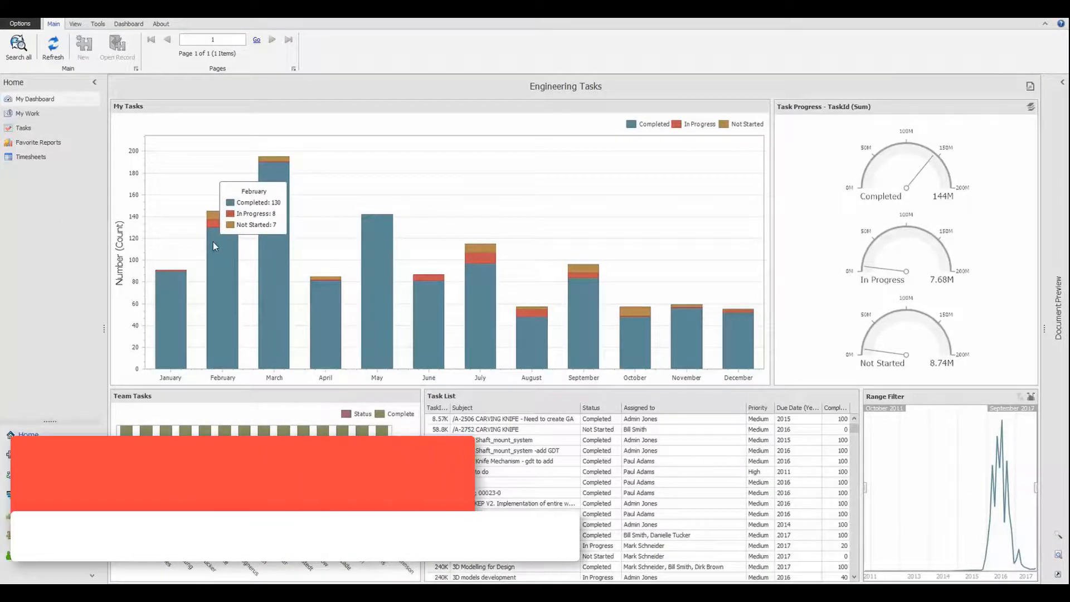
mouse_move(477, 297)
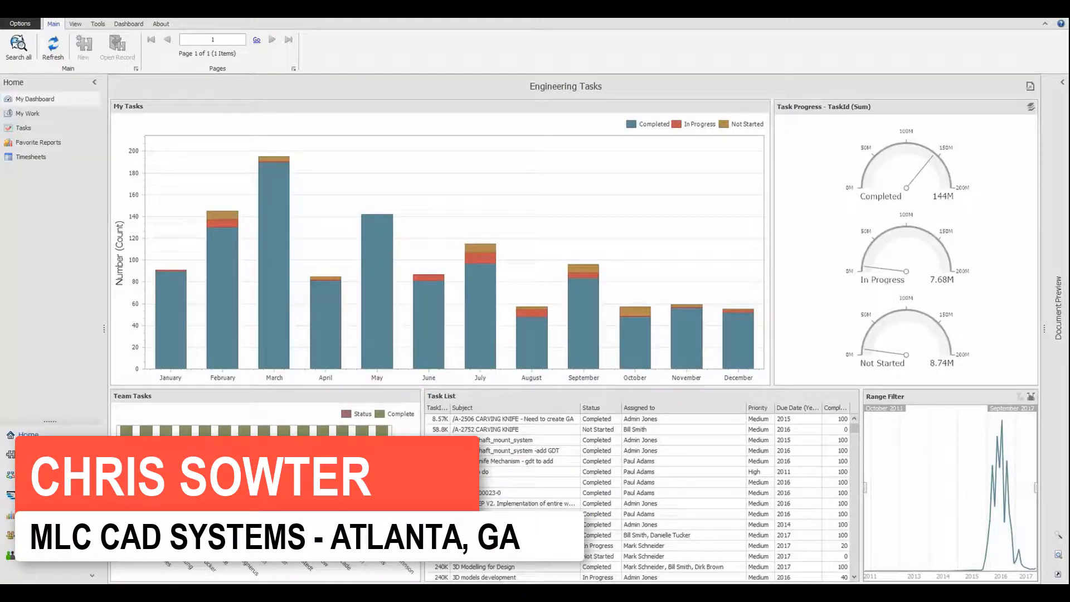
mouse_move(294, 427)
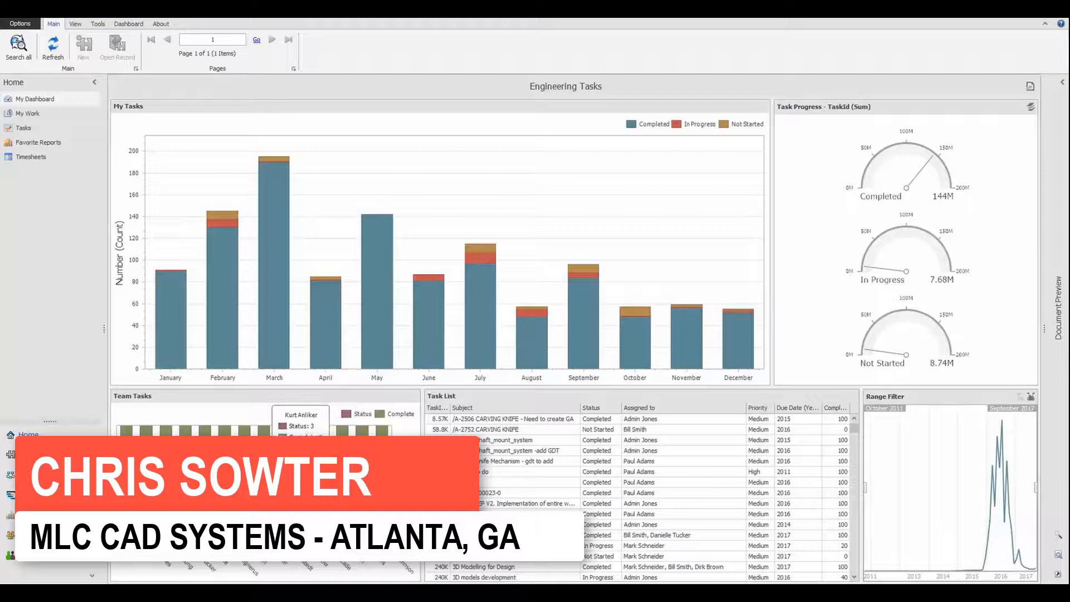
- View the task calendar, then the Bench redesign project's planning stages in the Gantt chart
click(23, 127)
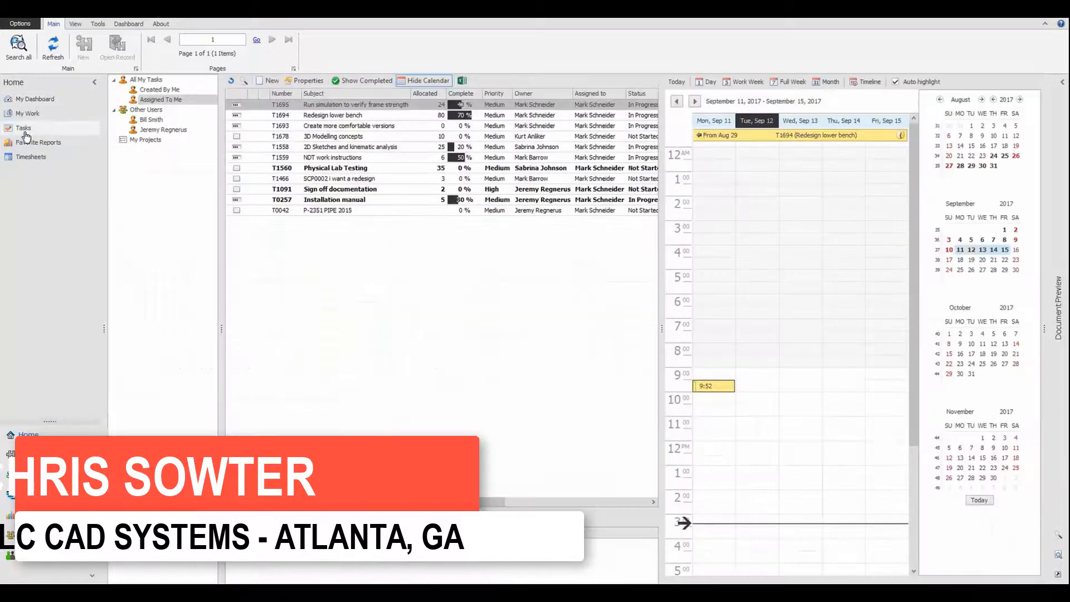
click(333, 115)
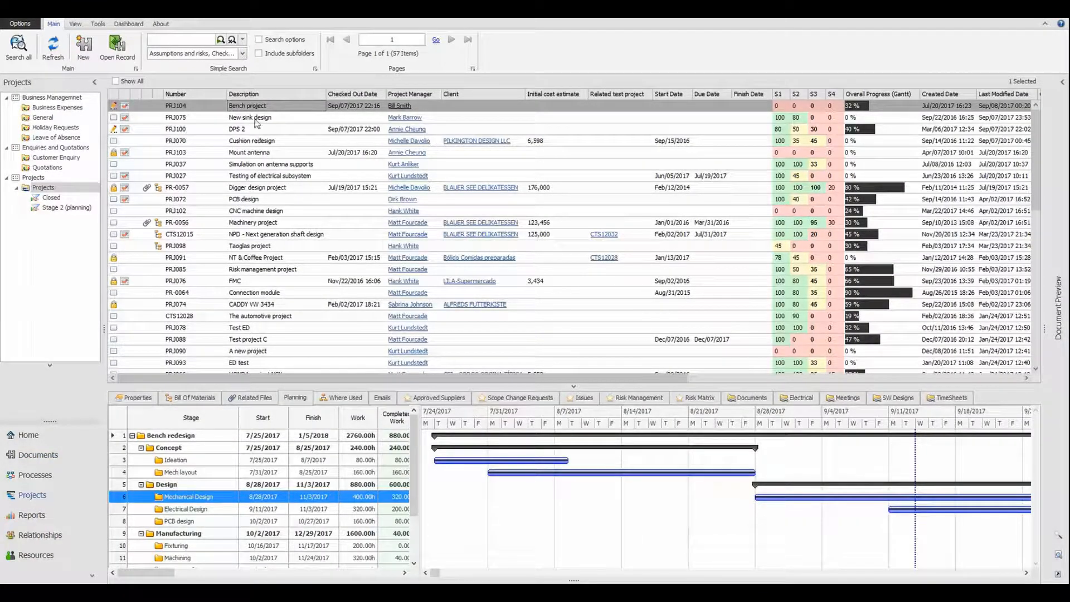
double_click(247, 106)
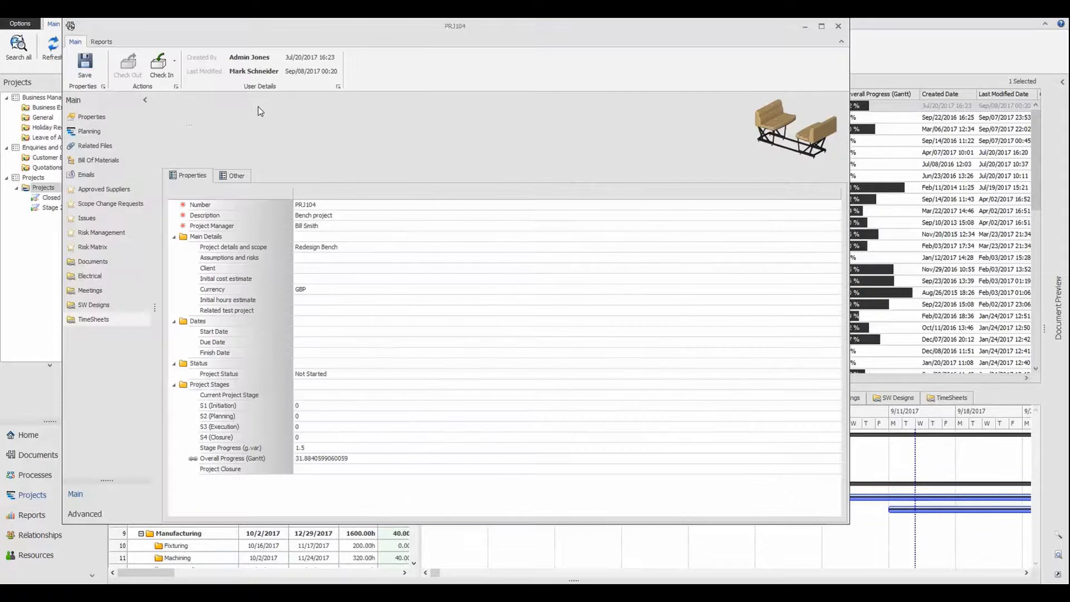
click(88, 131)
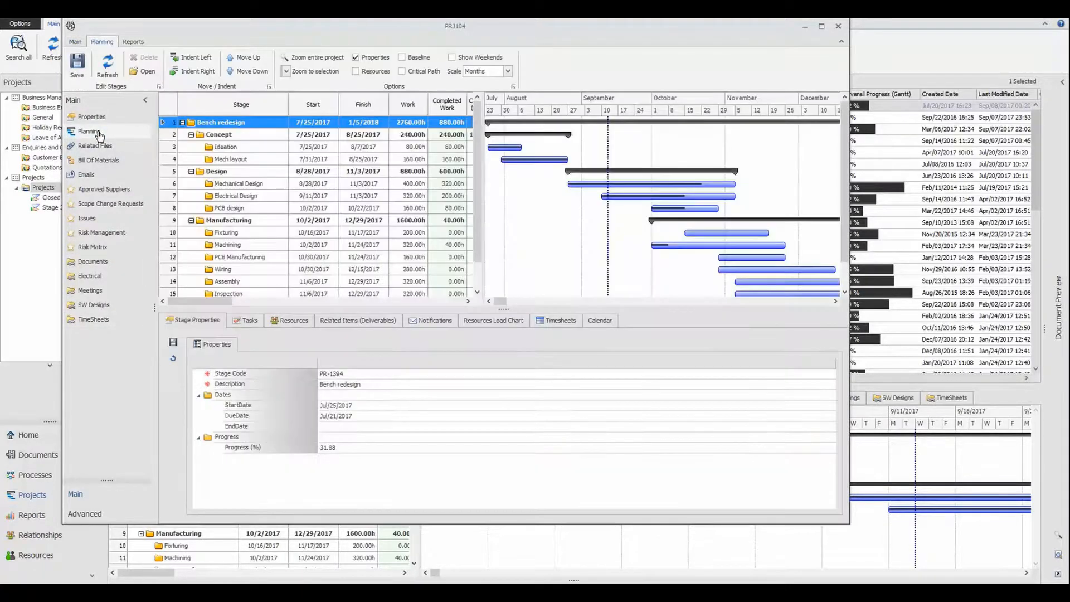
click(238, 183)
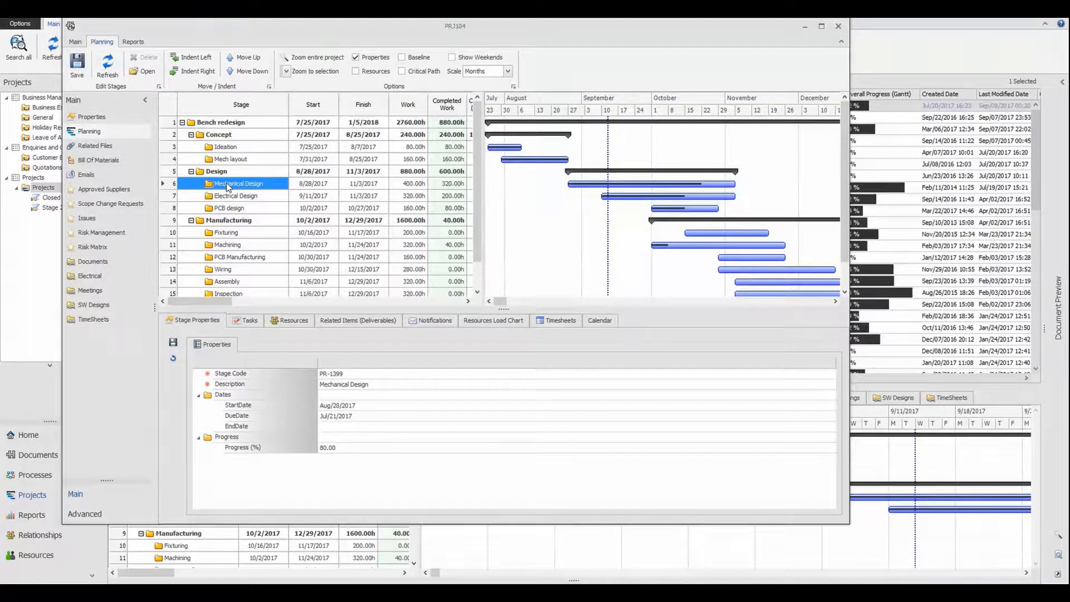
click(294, 320)
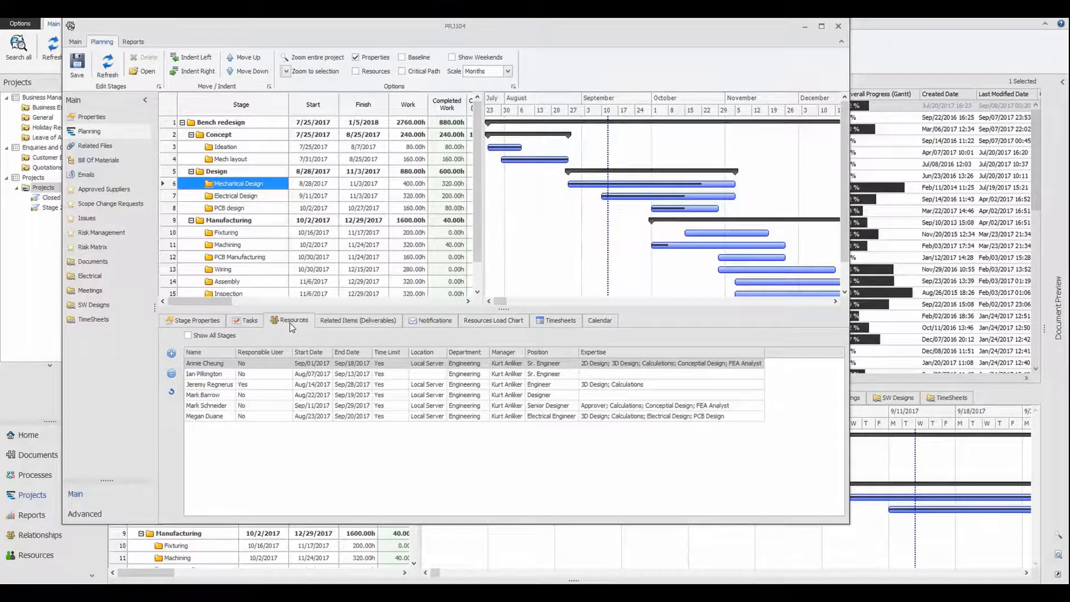
click(249, 320)
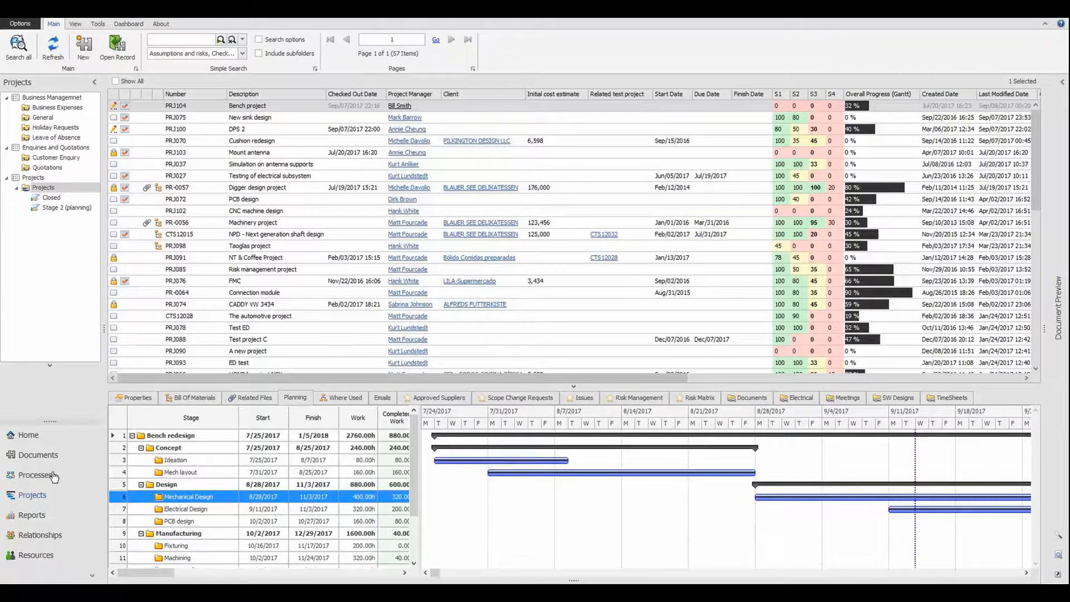
- Browse the Engineering Change requests in Processes, then show the Engineering Tasks dashboard
click(34, 475)
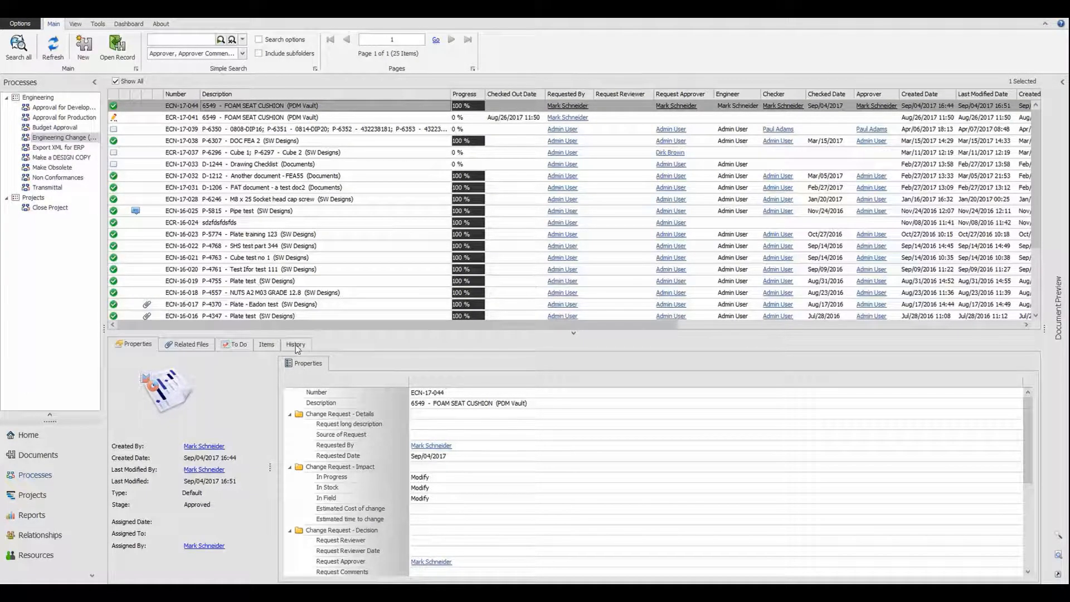
click(295, 344)
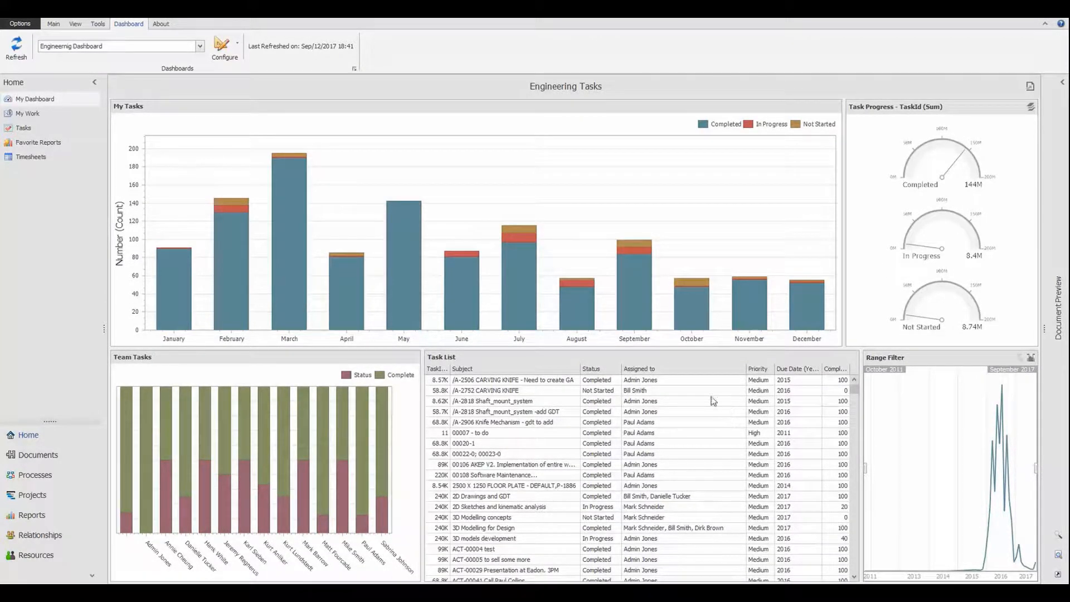
mouse_move(635, 266)
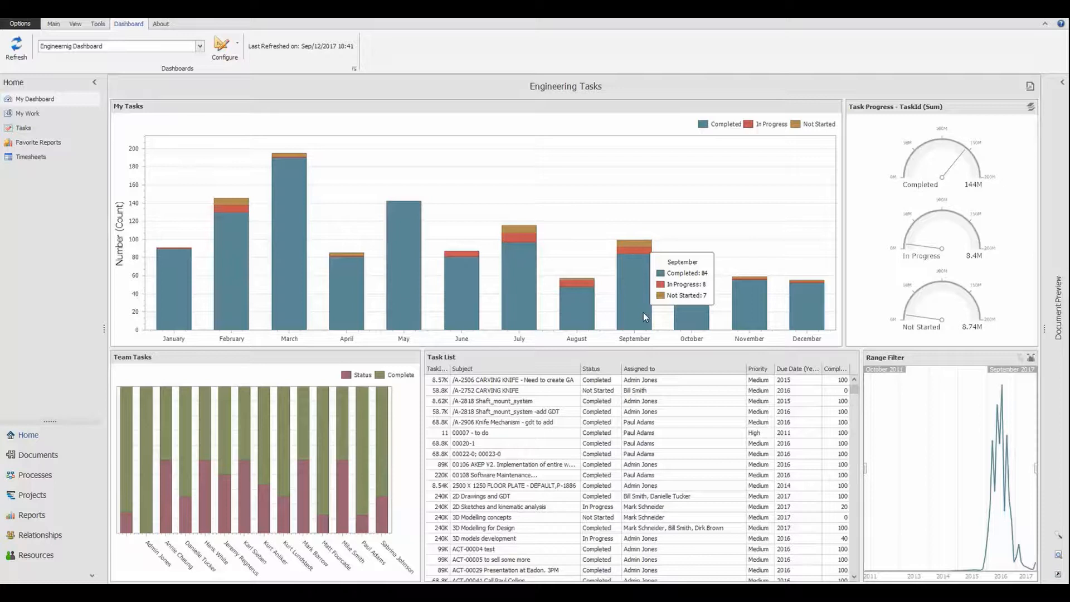